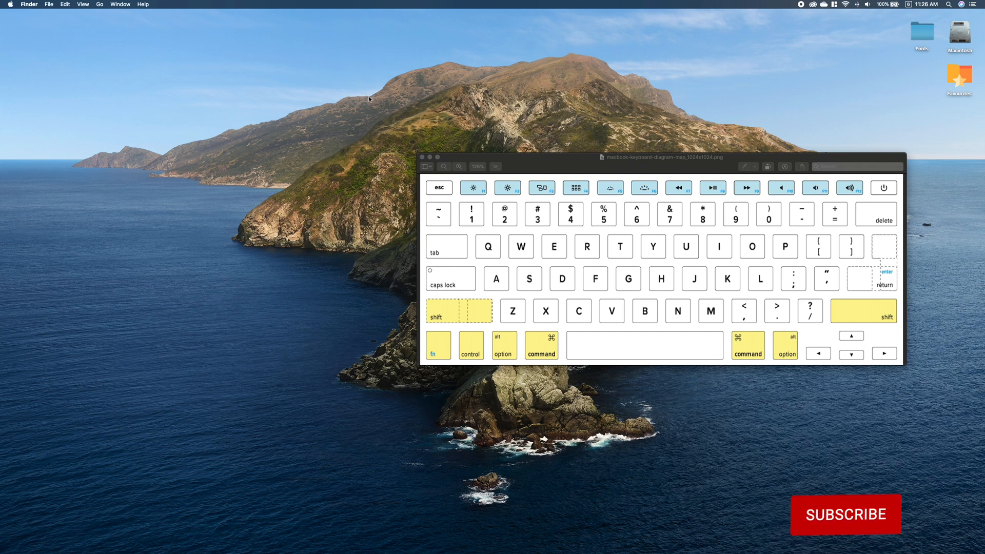
Launch Karabiner-Elements, bring Preferences forward on Simple modifications, and add a blank third mapping row.
left_click(844, 514)
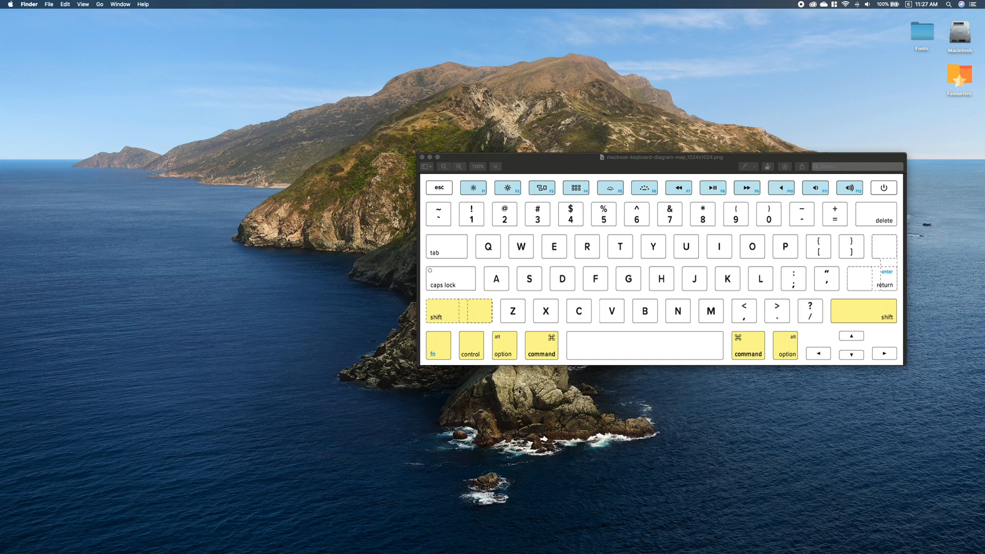
mouse_move(518, 357)
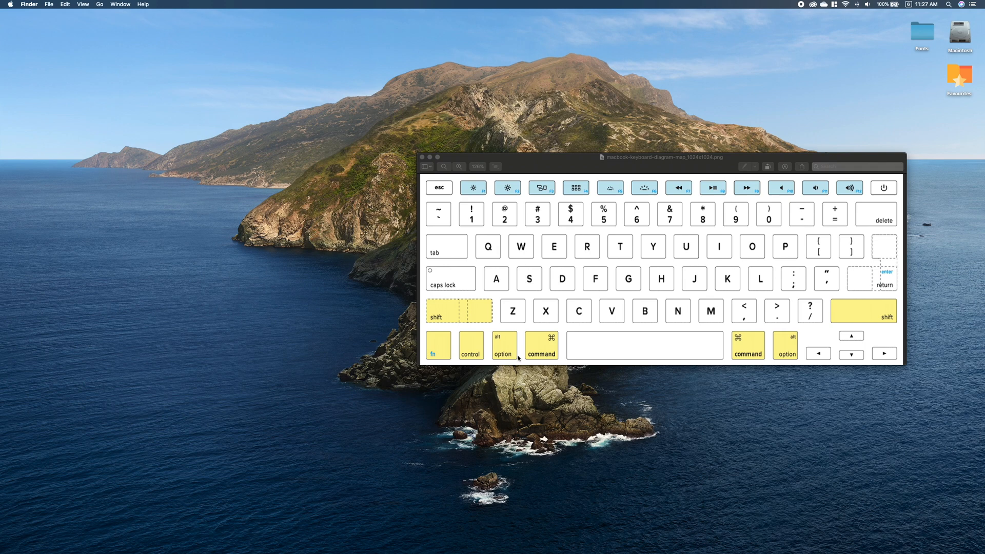
mouse_move(536, 360)
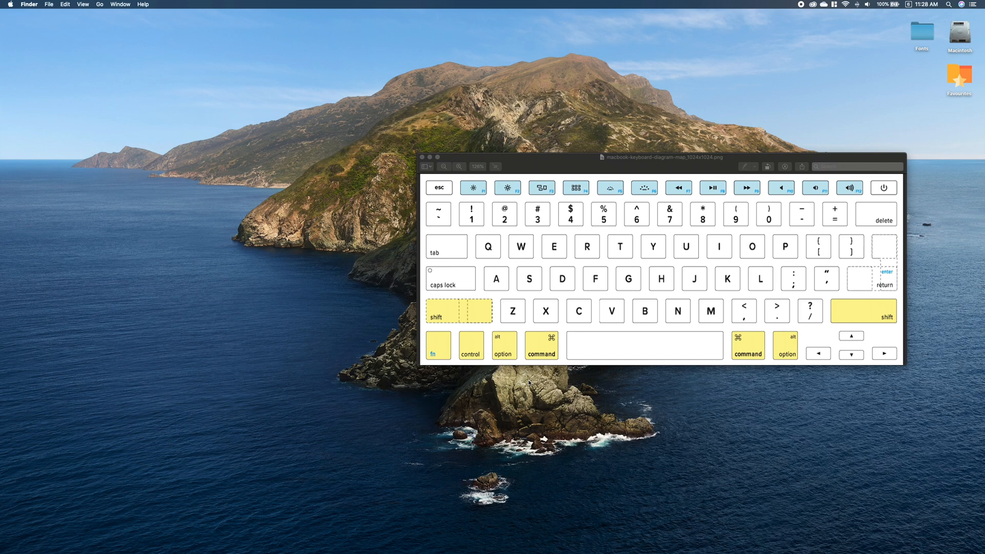
mouse_move(539, 205)
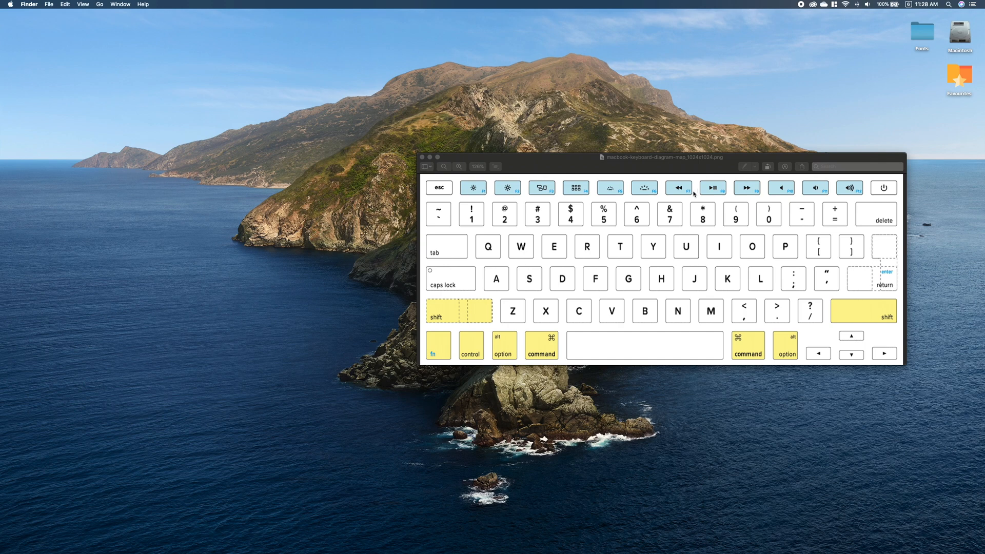
mouse_move(892, 122)
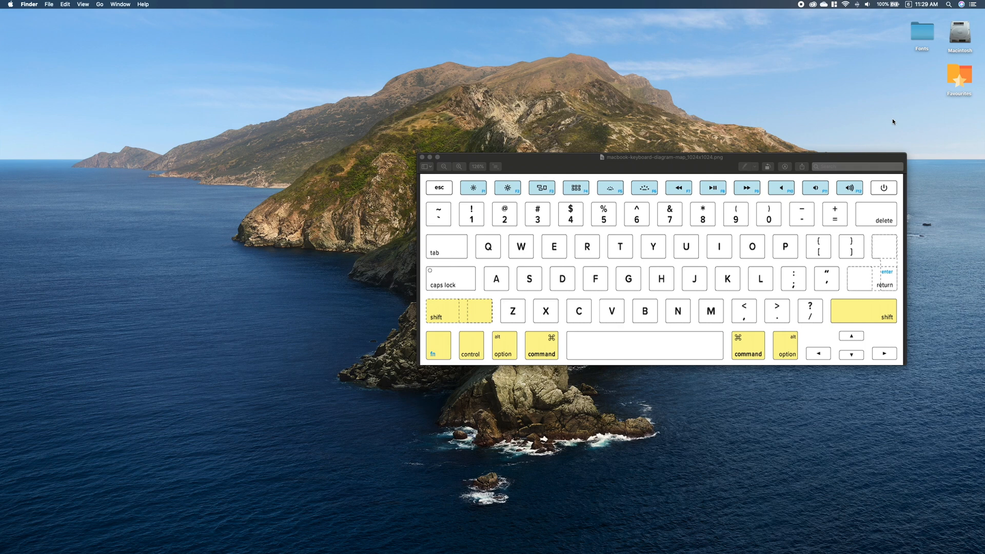
left_click(615, 539)
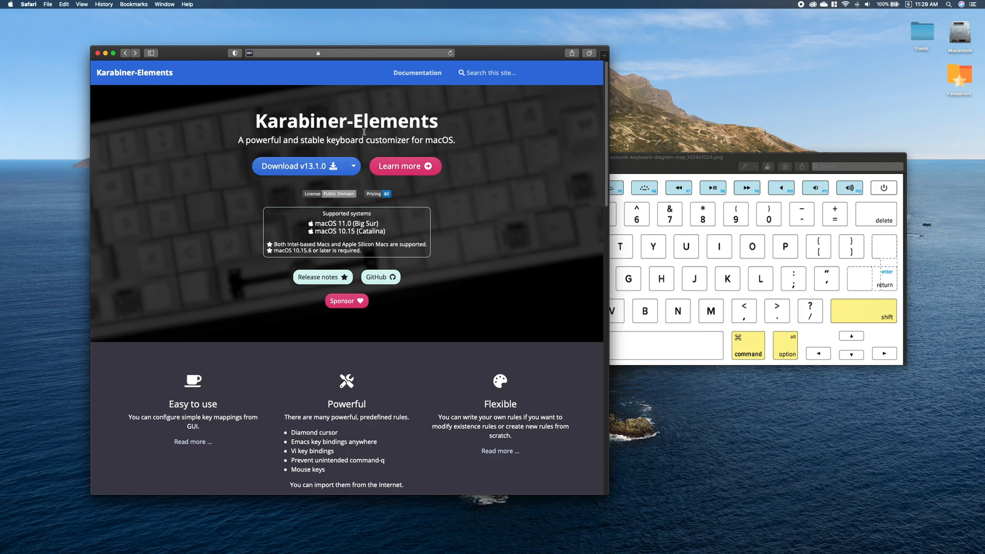
mouse_move(516, 144)
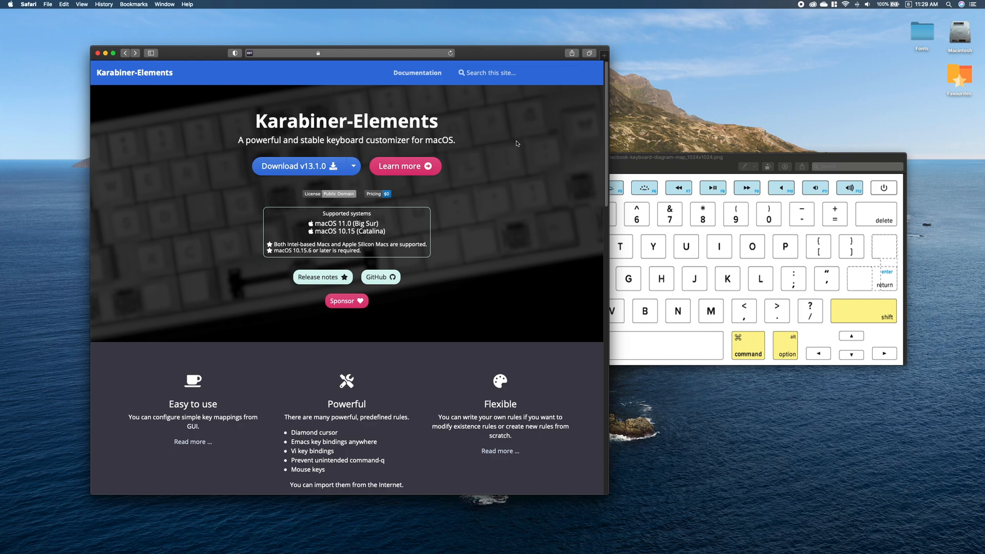
mouse_move(377, 240)
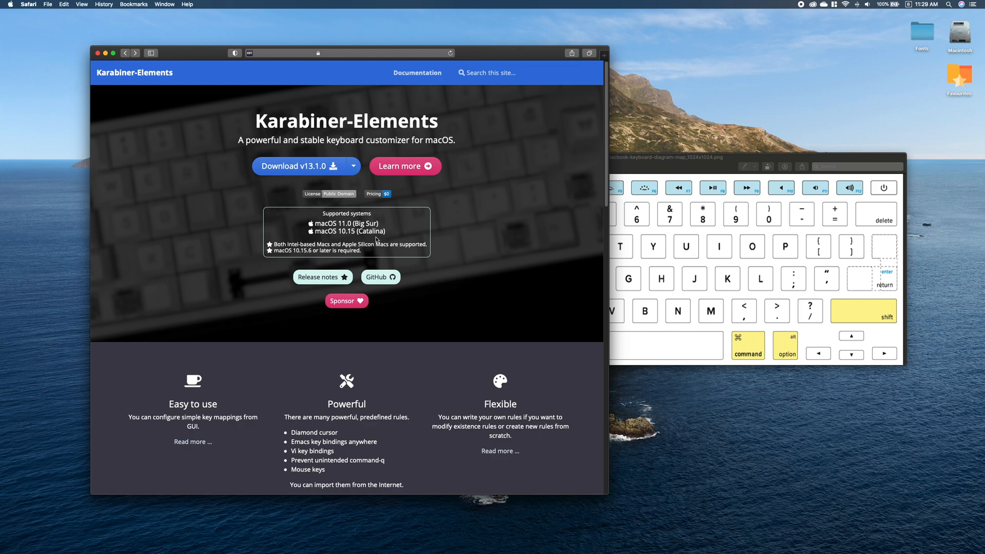
mouse_move(390, 201)
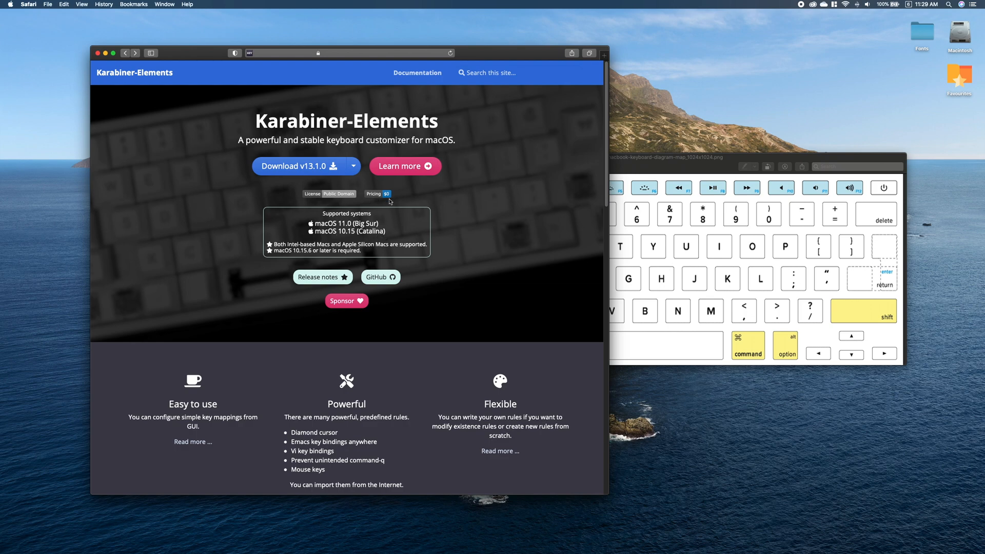
mouse_move(466, 202)
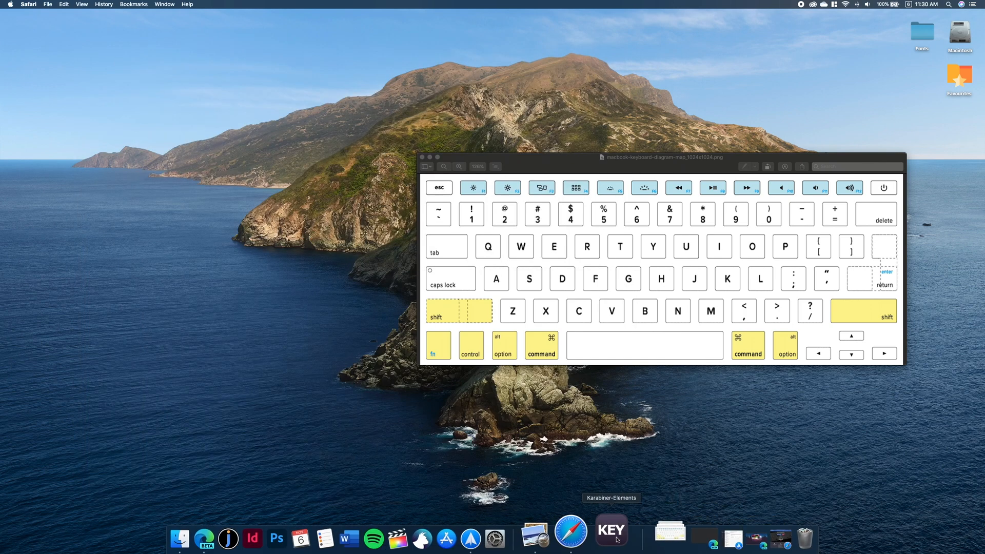
left_click(610, 531)
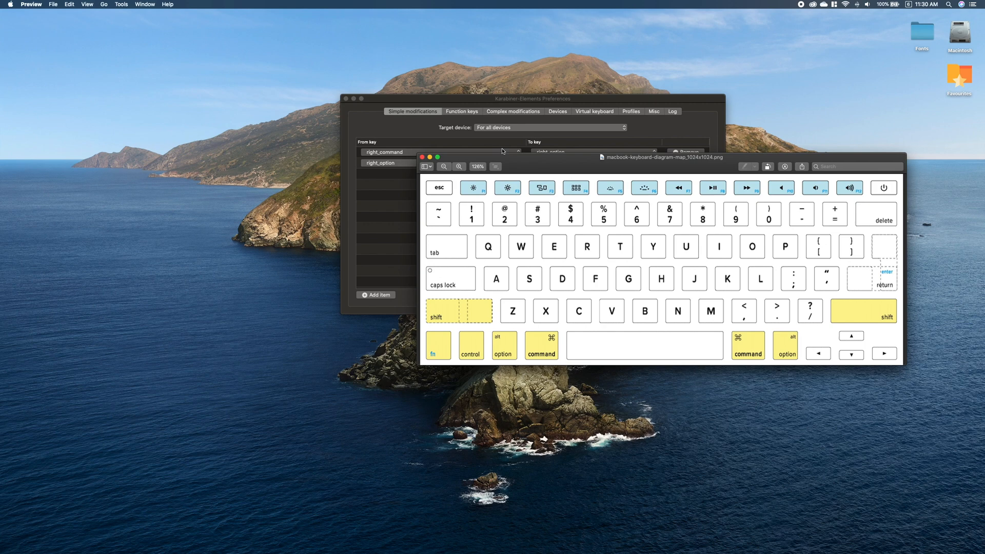
left_click(422, 157)
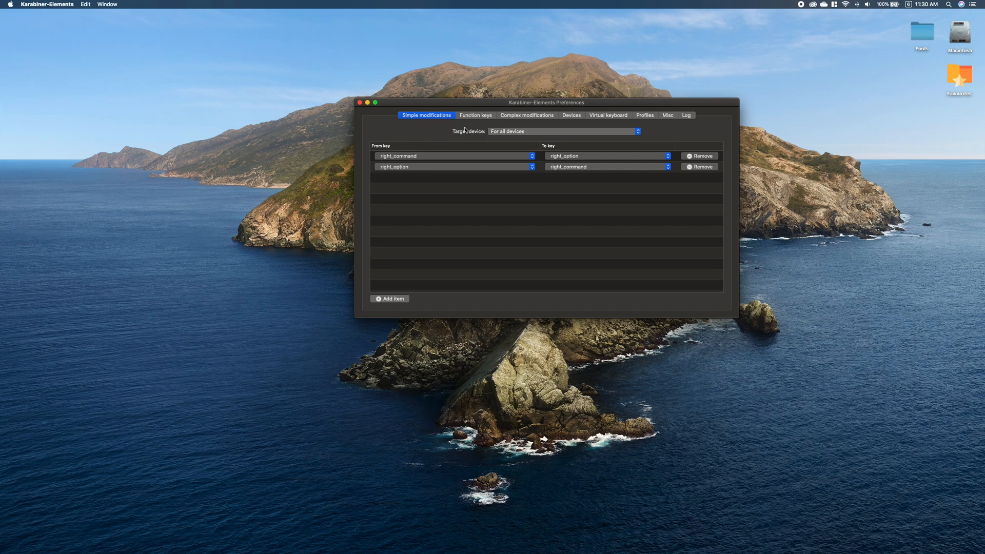
mouse_move(419, 132)
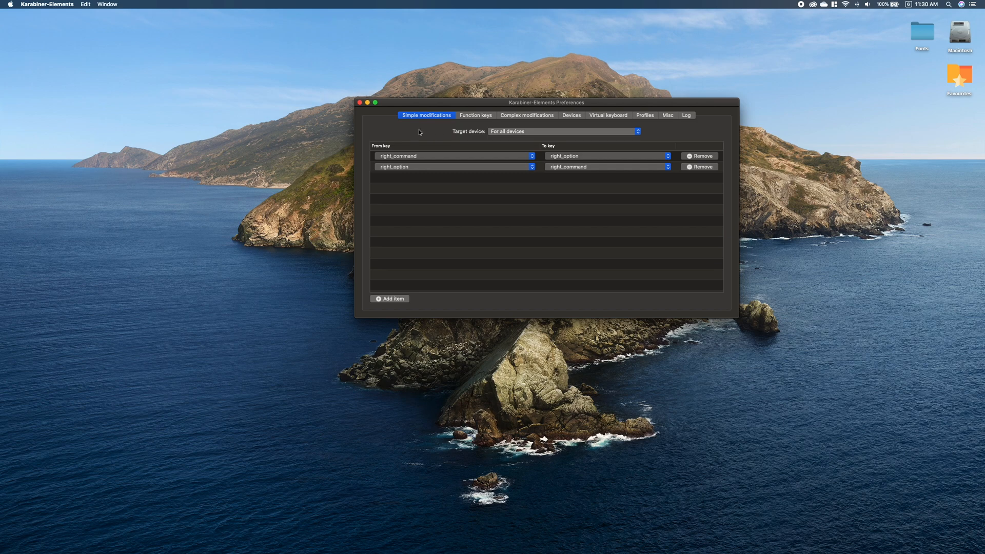
mouse_move(440, 131)
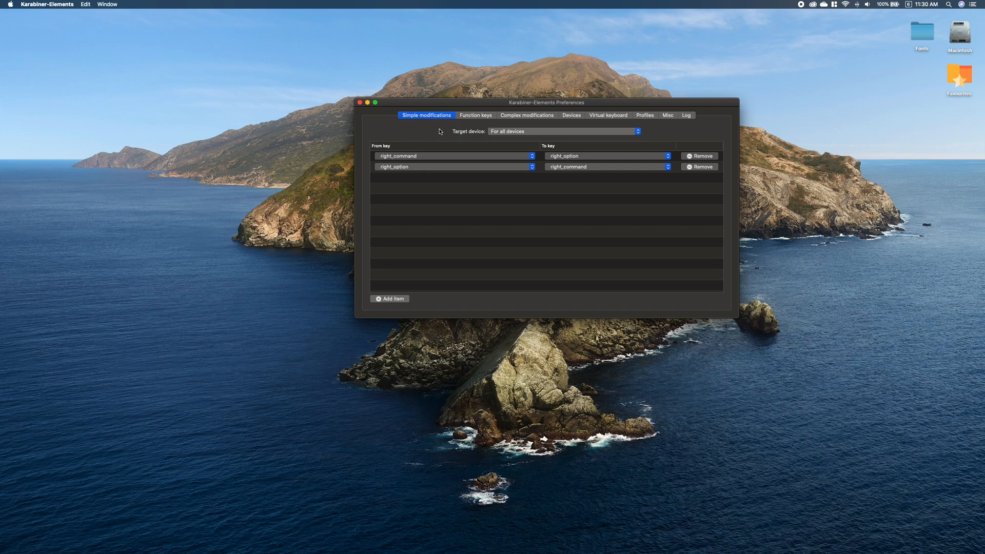
mouse_move(426, 184)
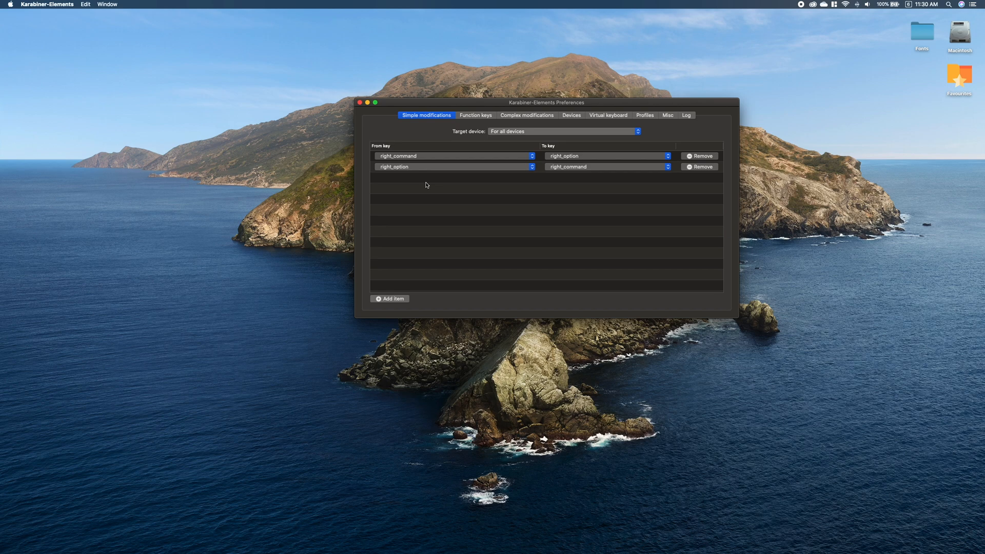
mouse_move(425, 161)
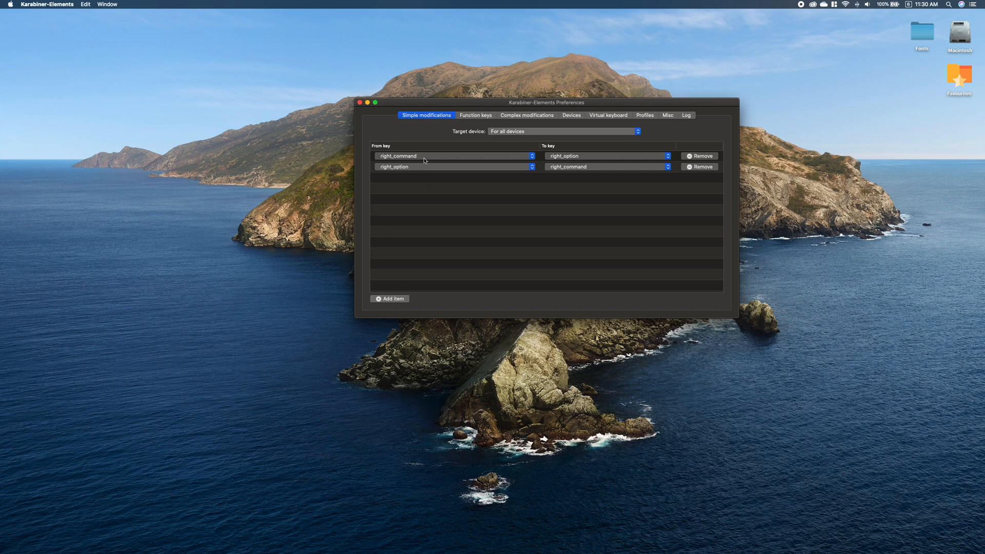
mouse_move(573, 161)
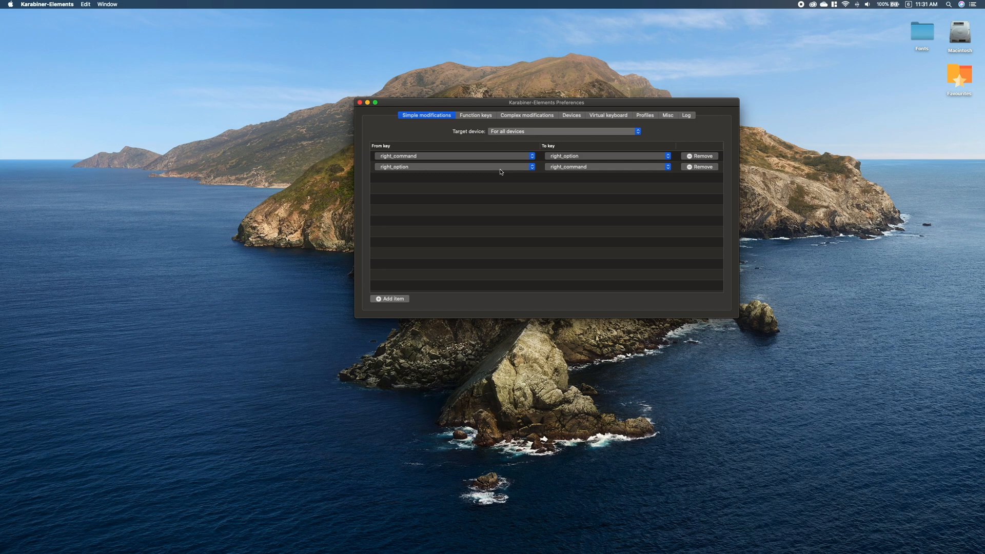
mouse_move(567, 171)
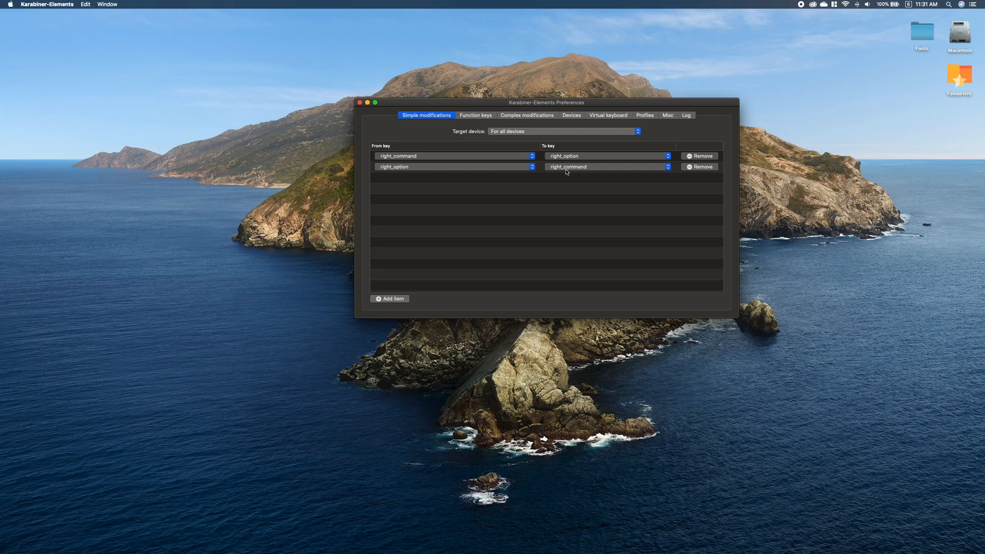
left_click(390, 299)
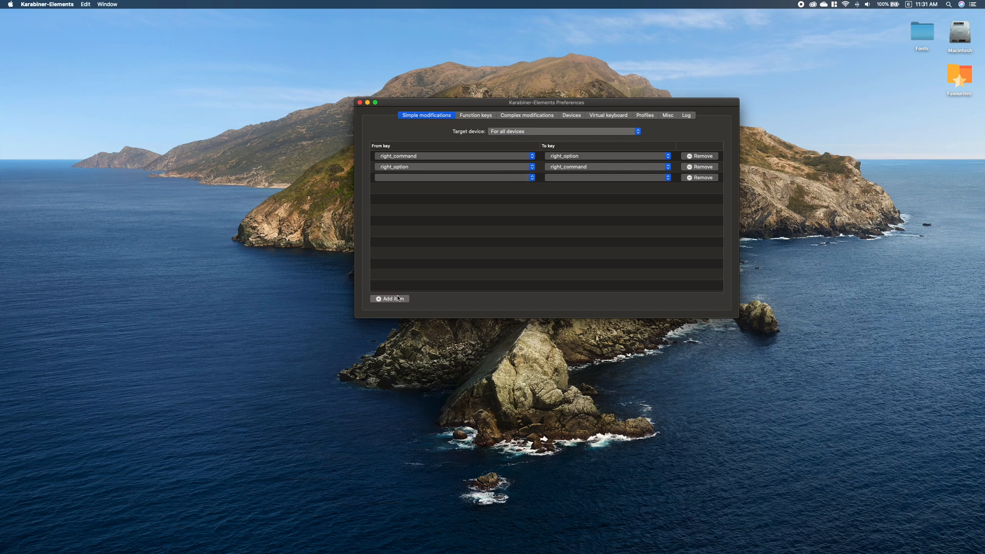
Browse the From and To key lists, then choose caps_lock as the new row's from key.
left_click(453, 176)
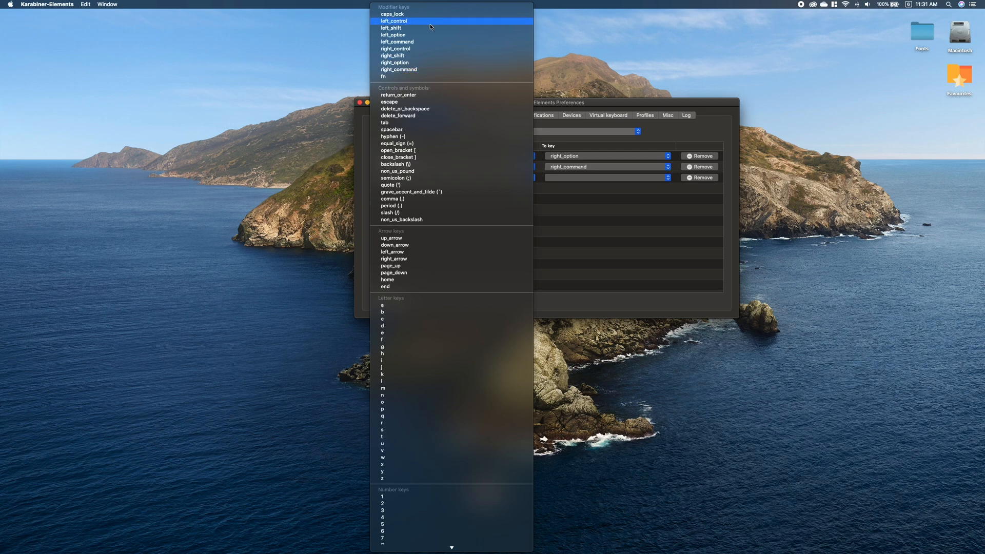
scroll("down", 3)
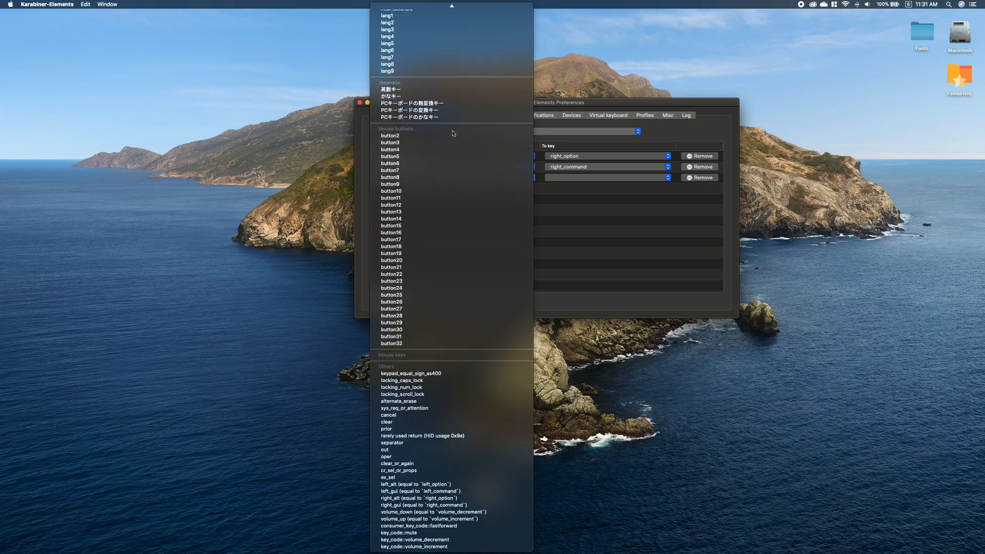
left_click(607, 166)
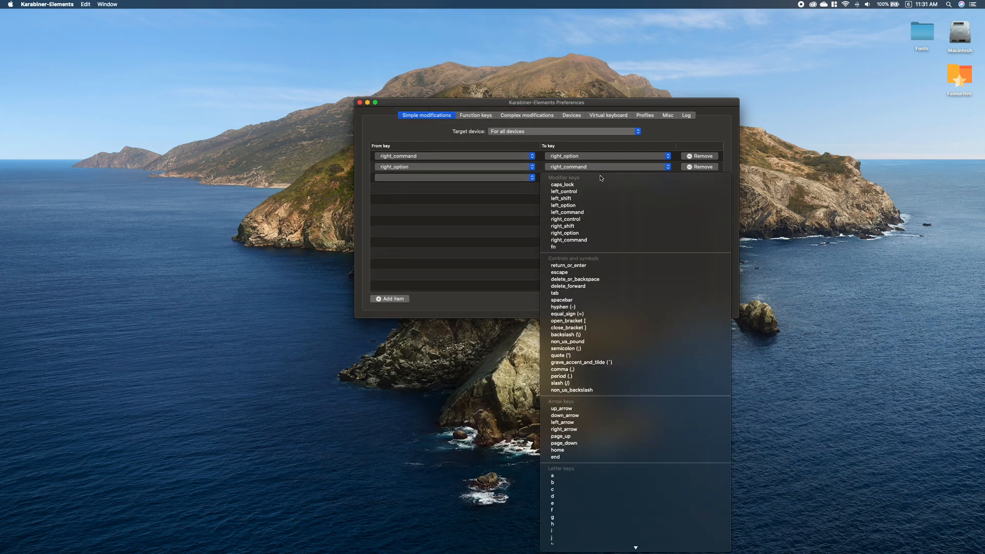
scroll("down", 3)
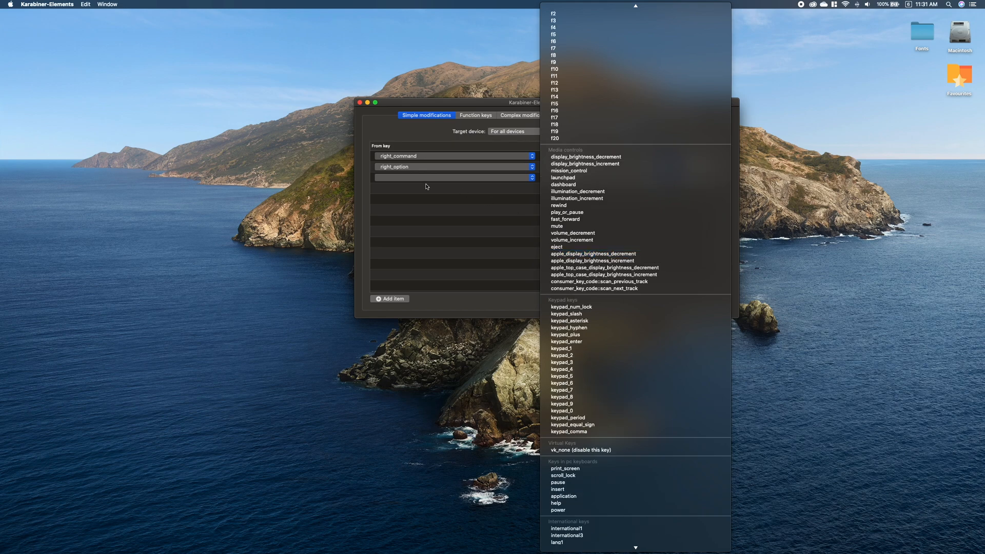
left_click(454, 178)
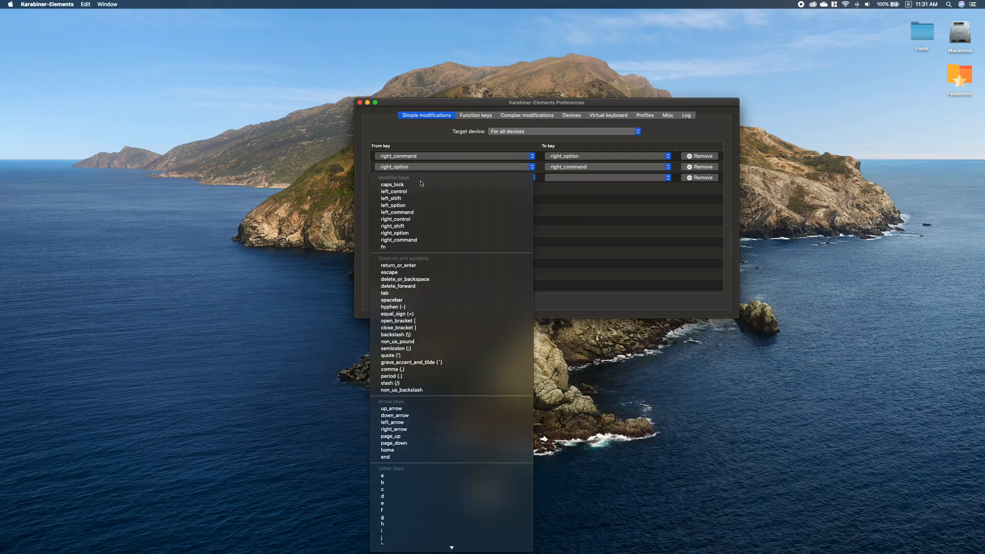
left_click(391, 184)
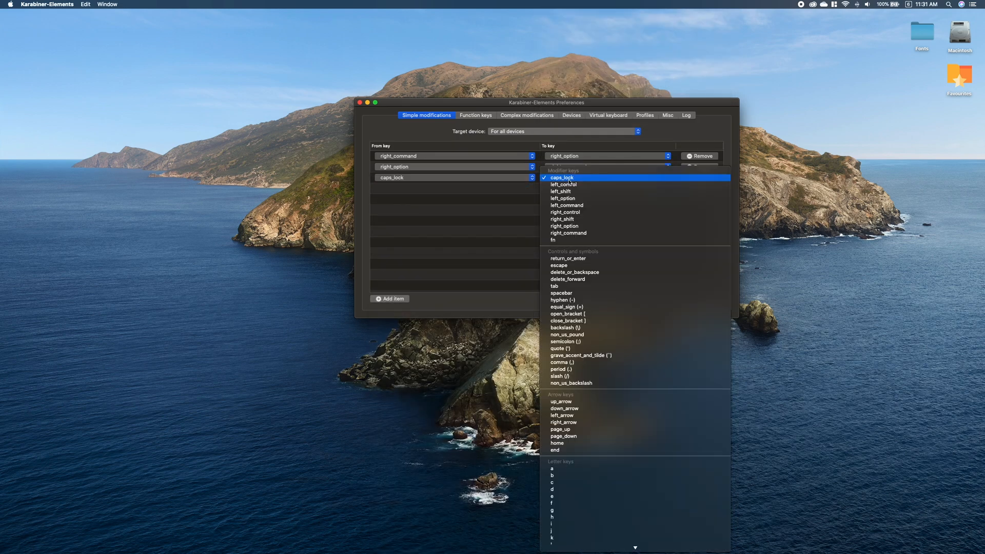
mouse_move(615, 279)
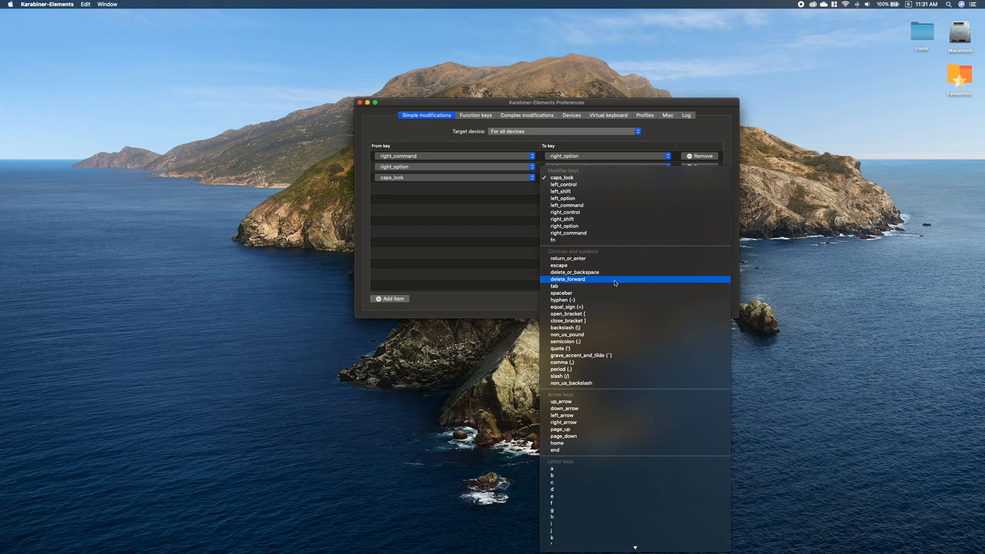
mouse_move(509, 225)
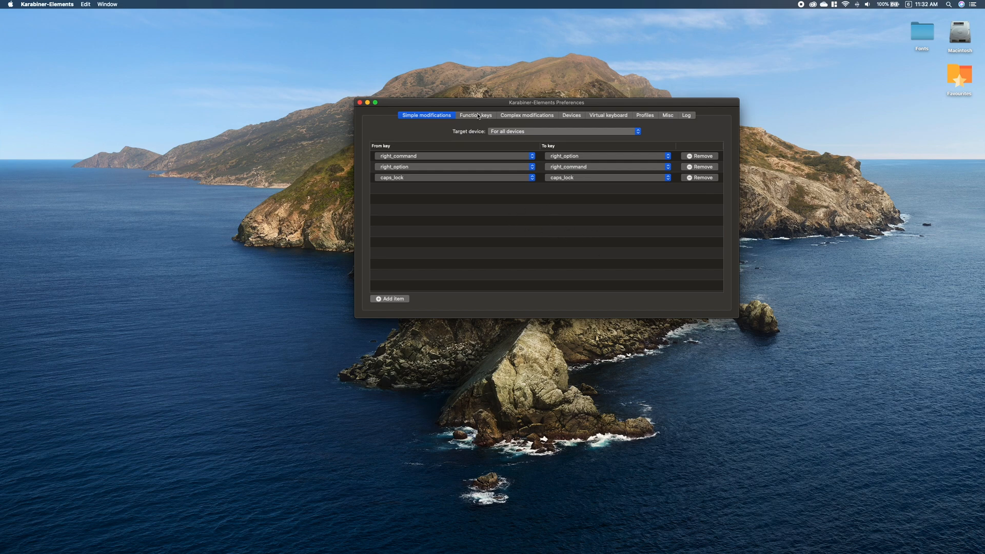
Show the Function keys mappings where f1–f12 map to mission_control, mute and volume actions.
left_click(475, 115)
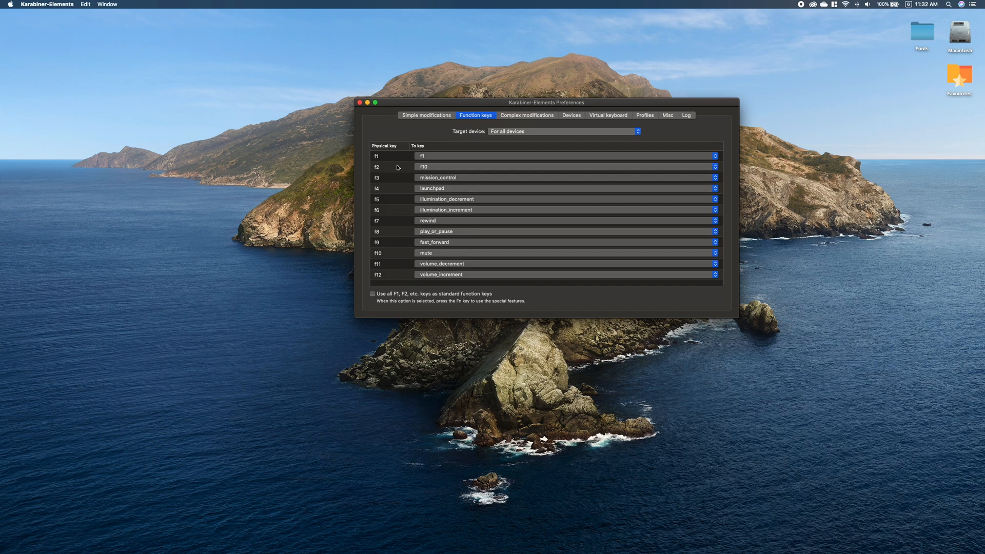
mouse_move(394, 174)
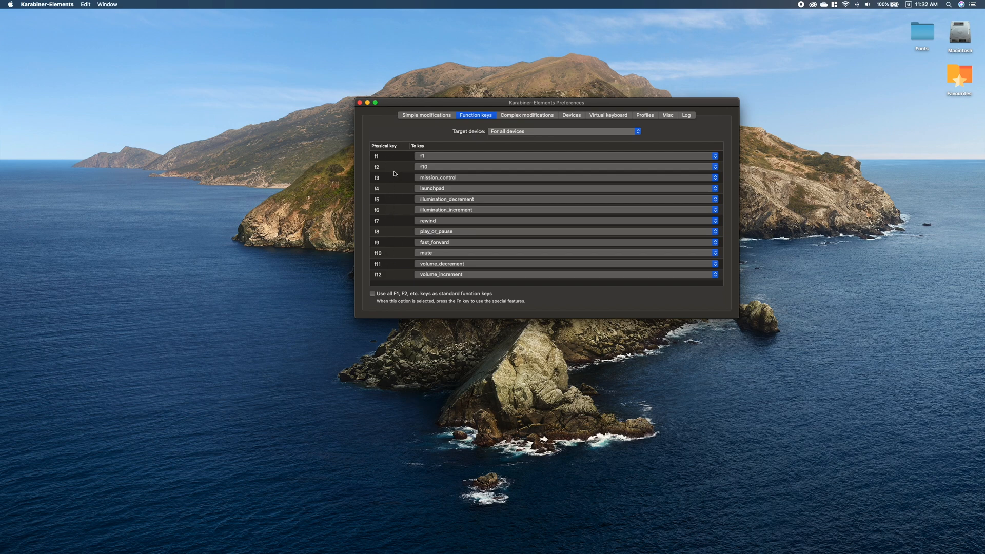
mouse_move(446, 166)
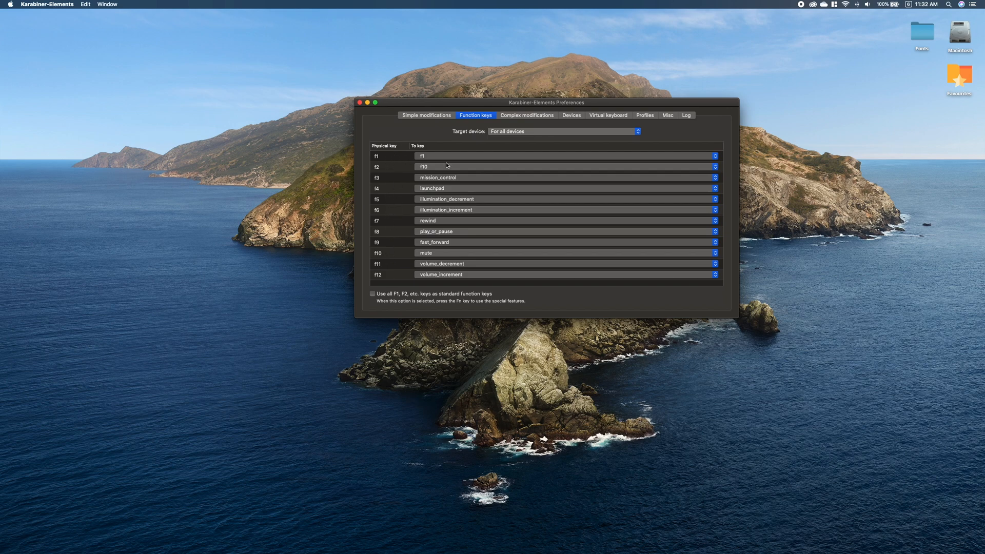
mouse_move(408, 162)
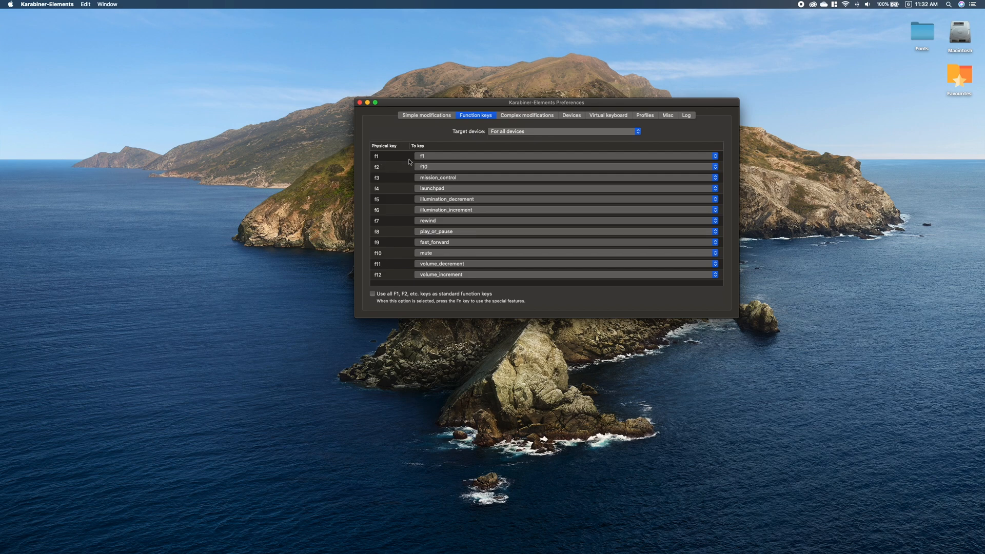
mouse_move(455, 174)
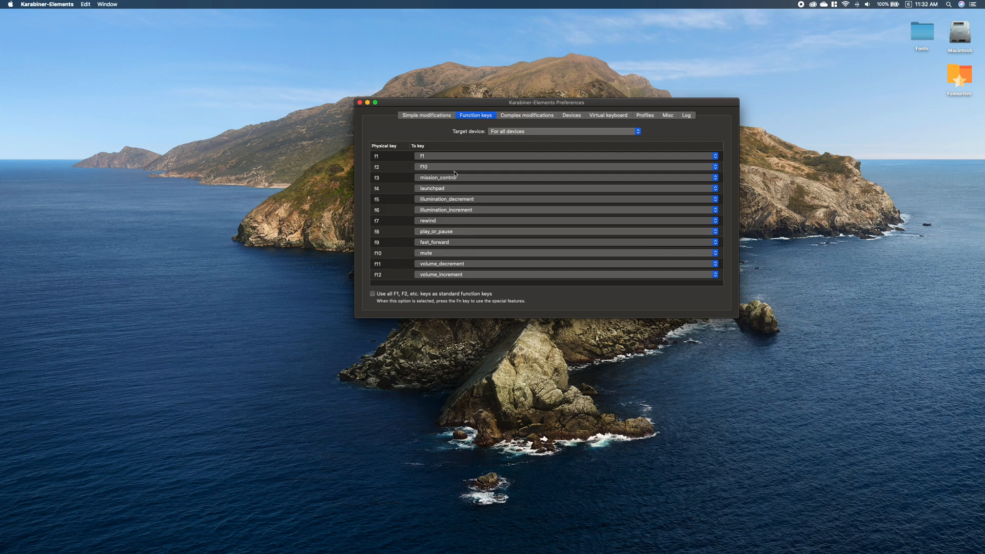
mouse_move(392, 182)
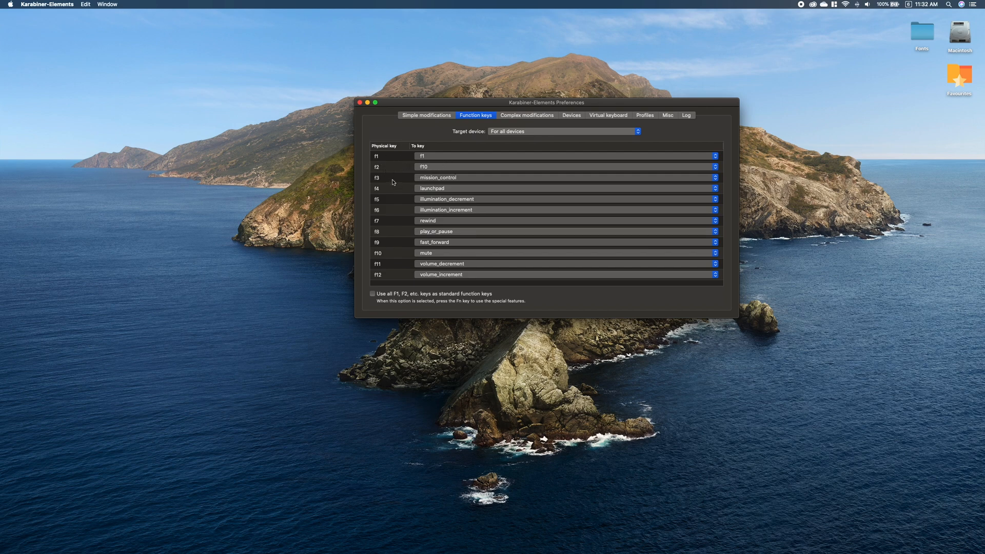
mouse_move(464, 192)
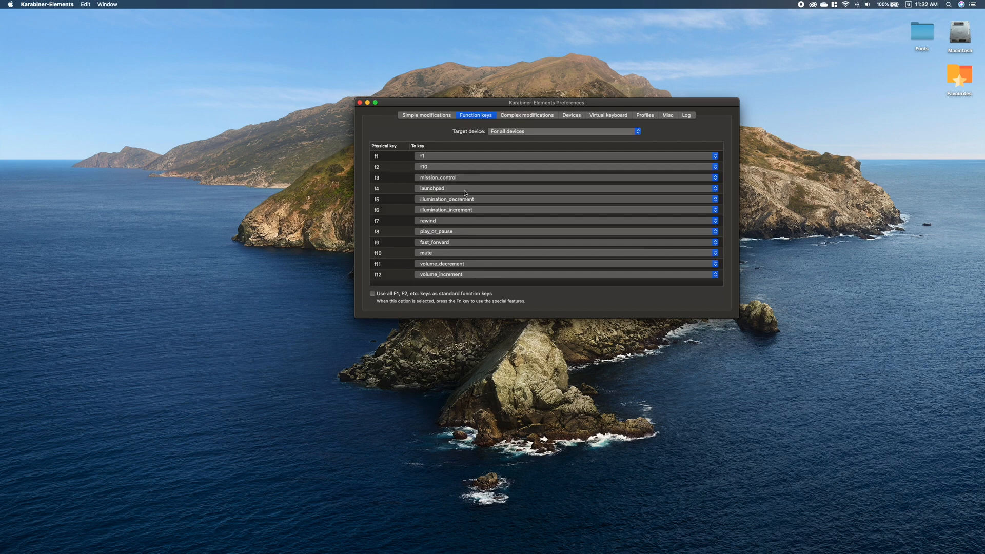
mouse_move(392, 213)
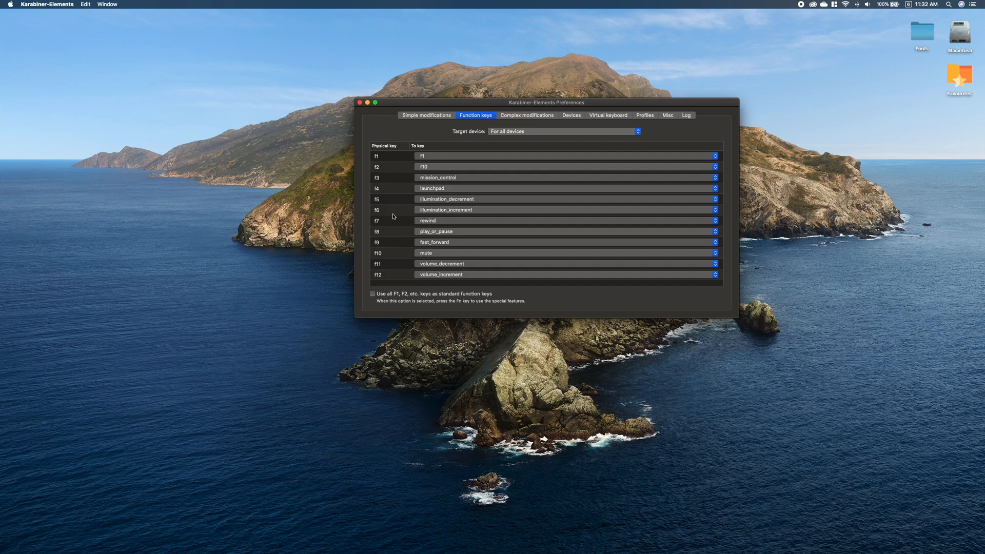
mouse_move(412, 206)
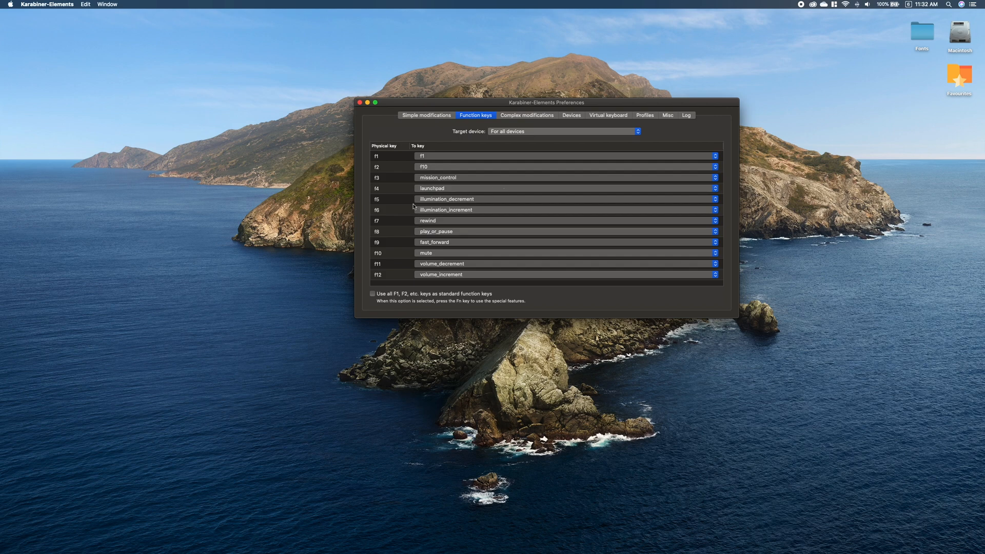
mouse_move(425, 124)
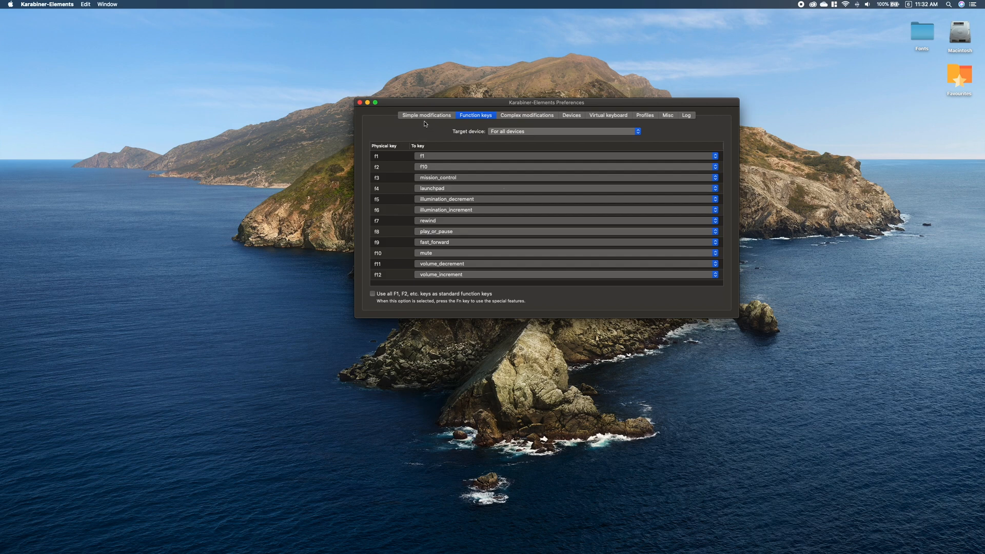
Go to Complex modifications and start adding a rule to list the example rules.
left_click(426, 115)
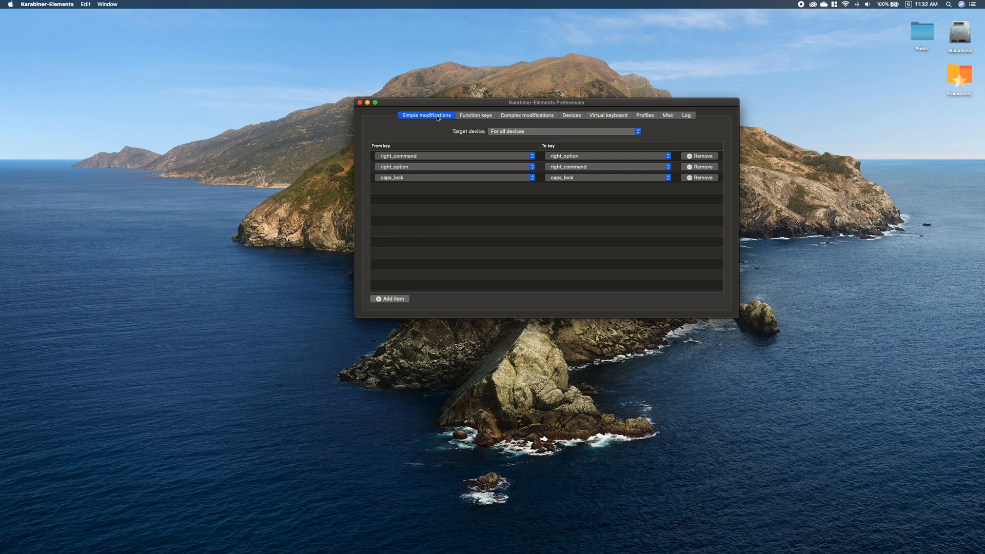
left_click(526, 115)
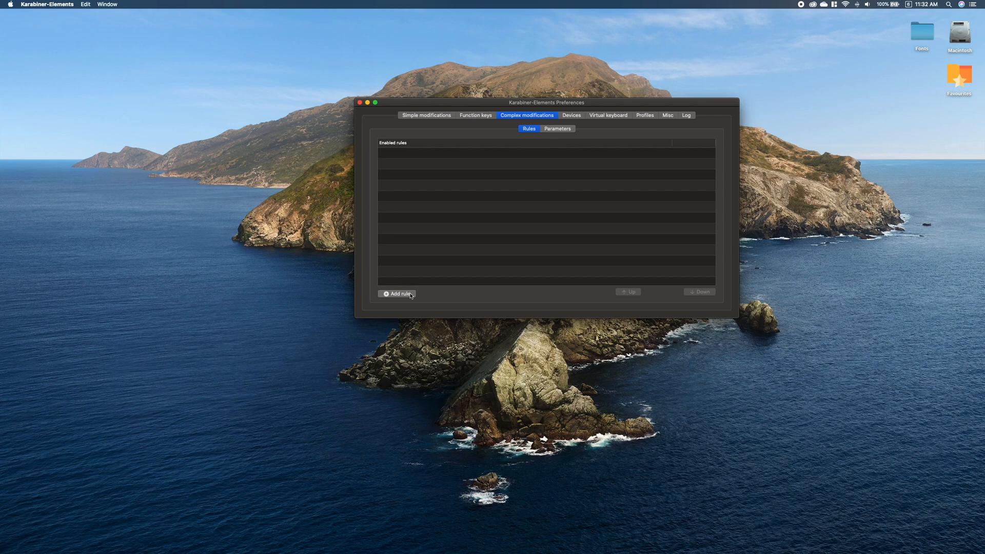
left_click(398, 293)
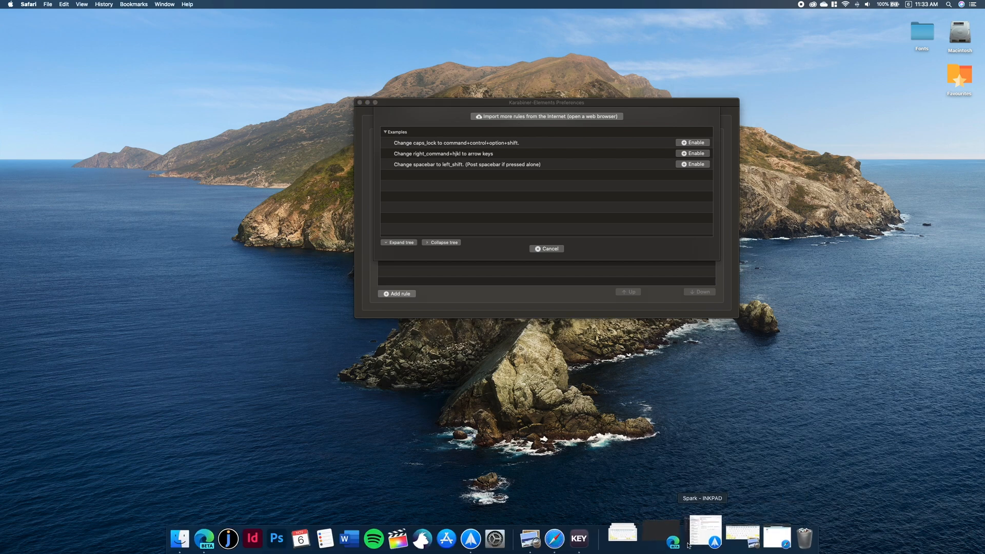
Search the online rules collection for 'dele' and expand the forward-delete exchange rule.
left_click(546, 116)
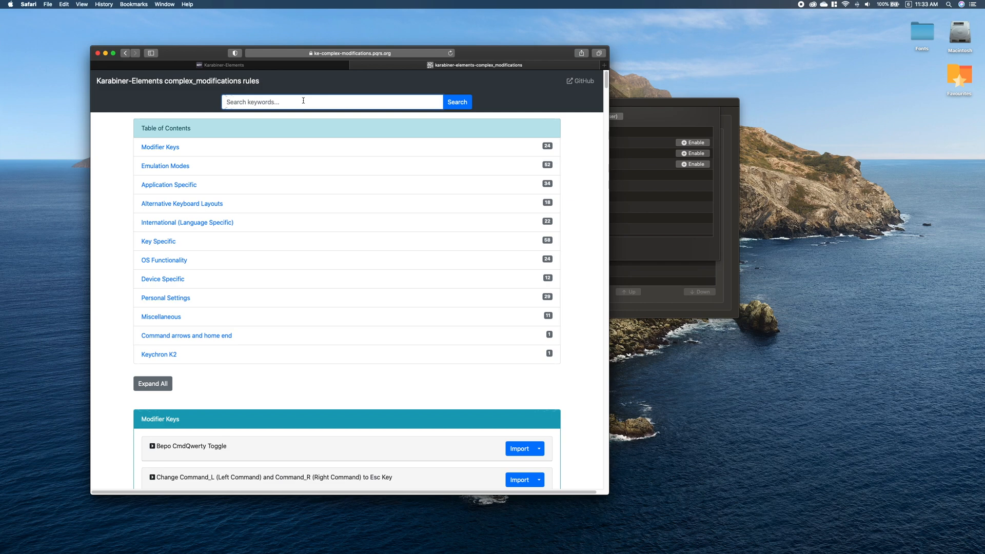
type("delete")
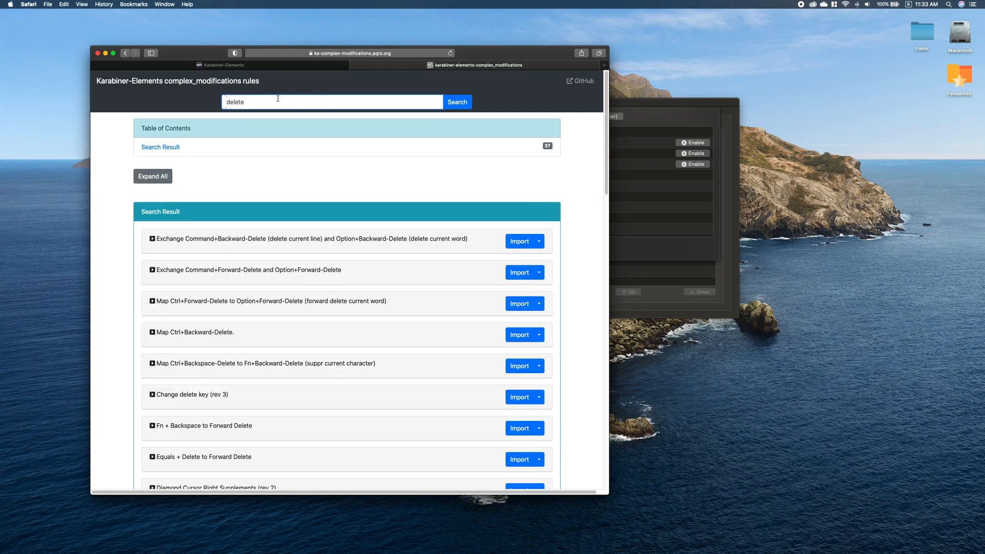
mouse_move(395, 150)
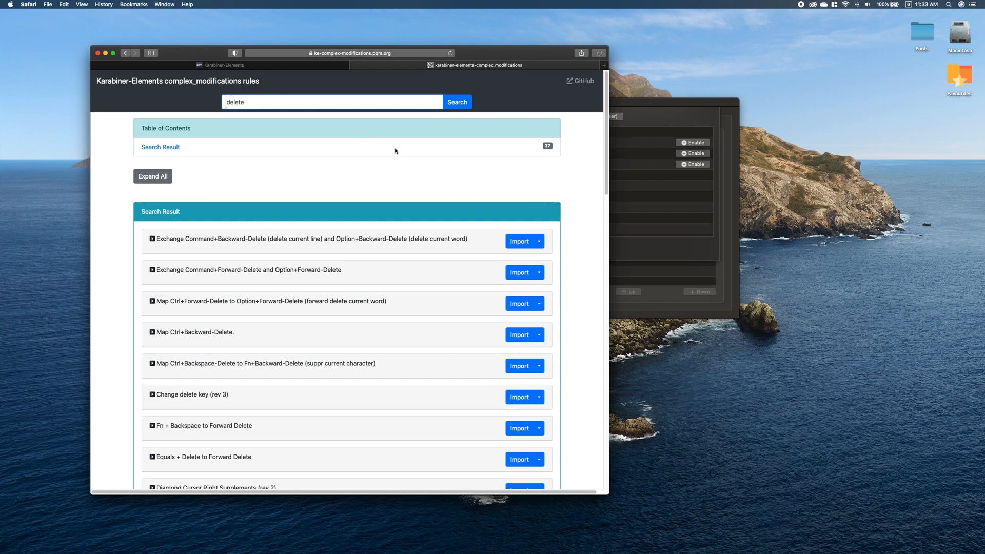
left_click(245, 258)
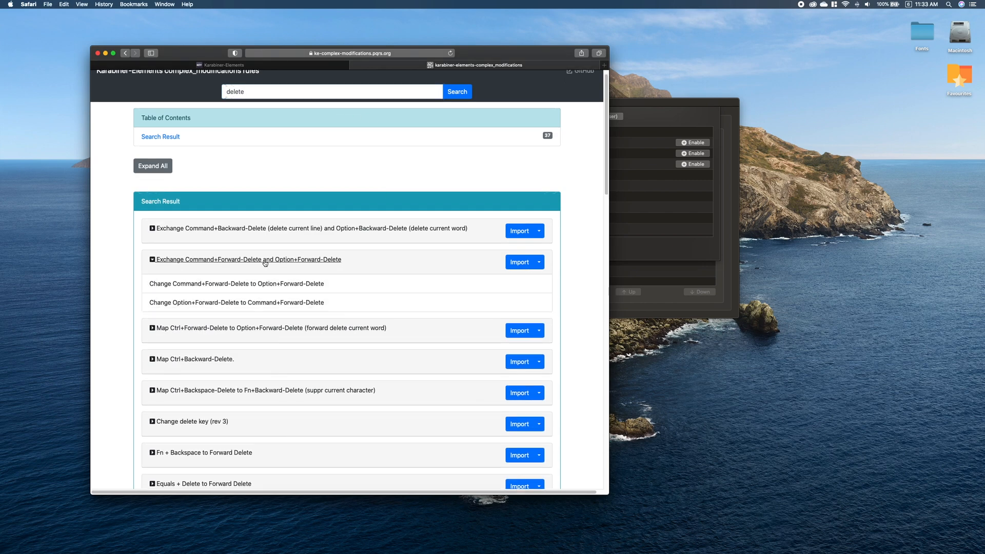
mouse_move(220, 337)
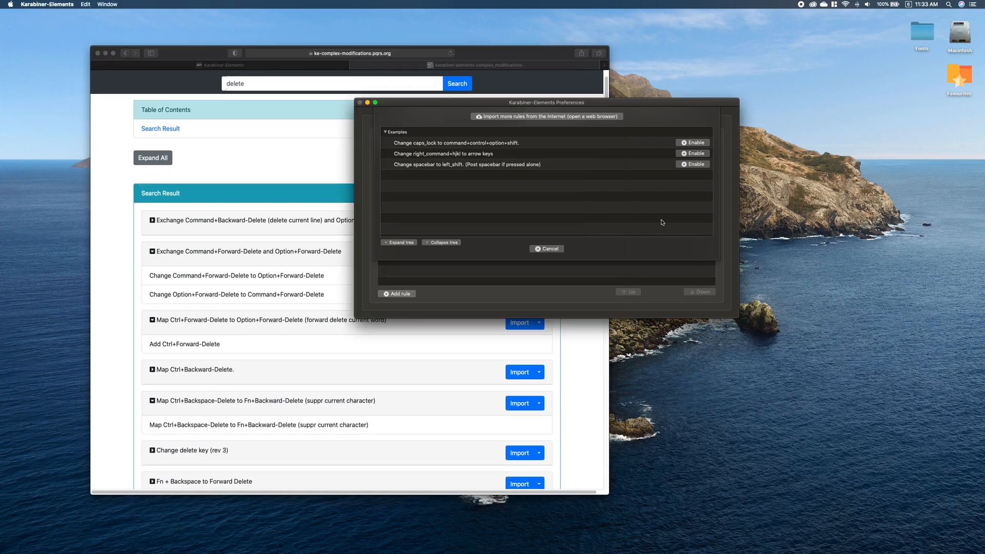
Show the Devices list of keyboards, trackpad and mouse whose events are modified.
left_click(572, 115)
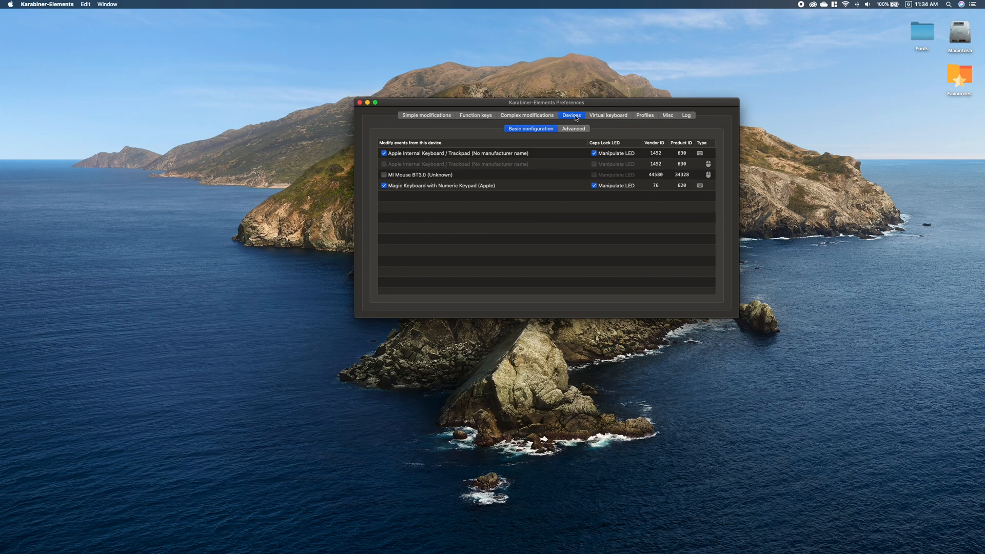
mouse_move(546, 156)
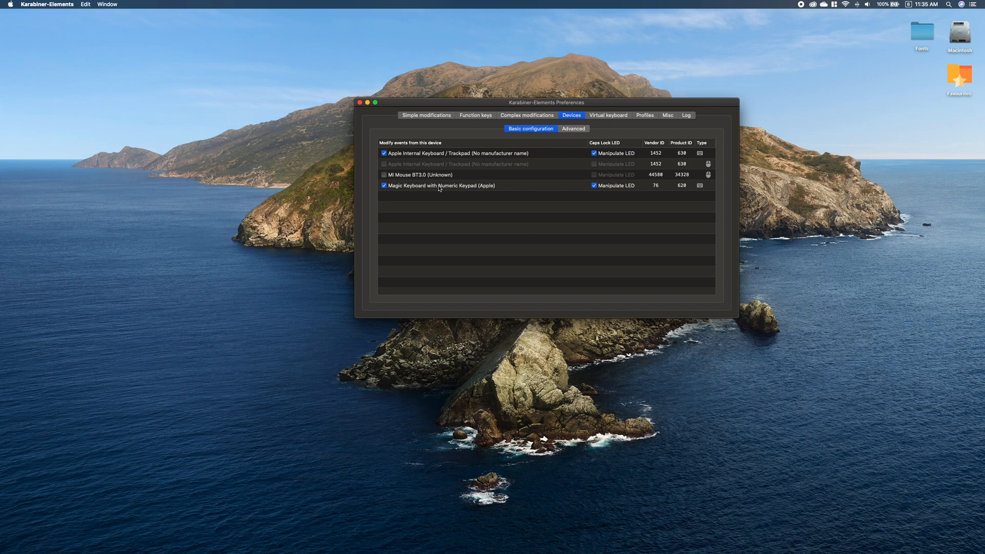
mouse_move(484, 191)
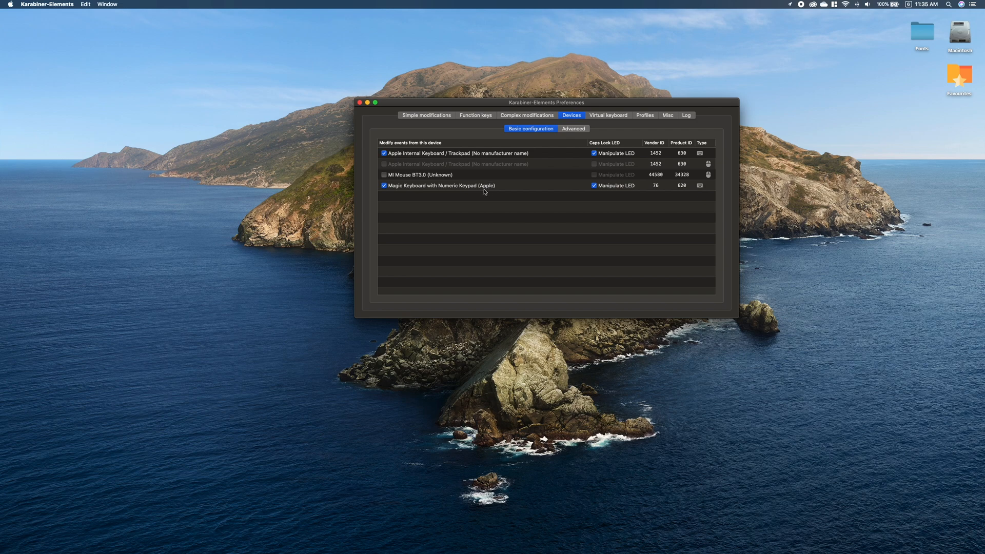
mouse_move(530, 178)
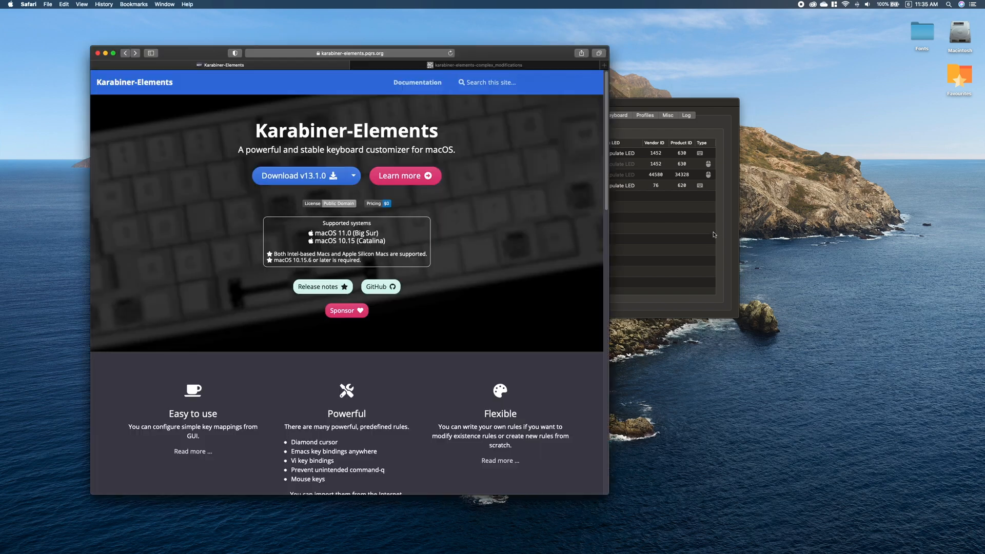
mouse_move(625, 104)
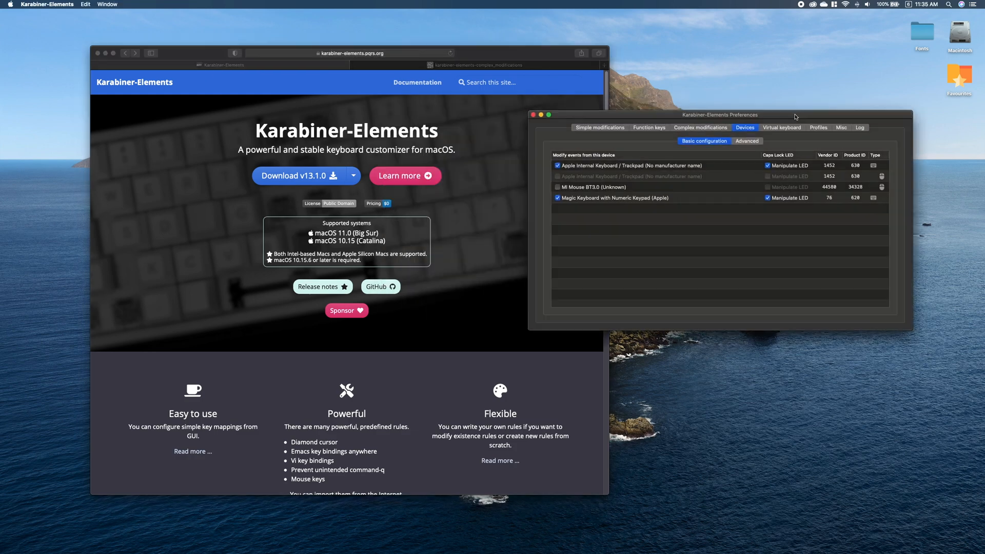
mouse_move(771, 118)
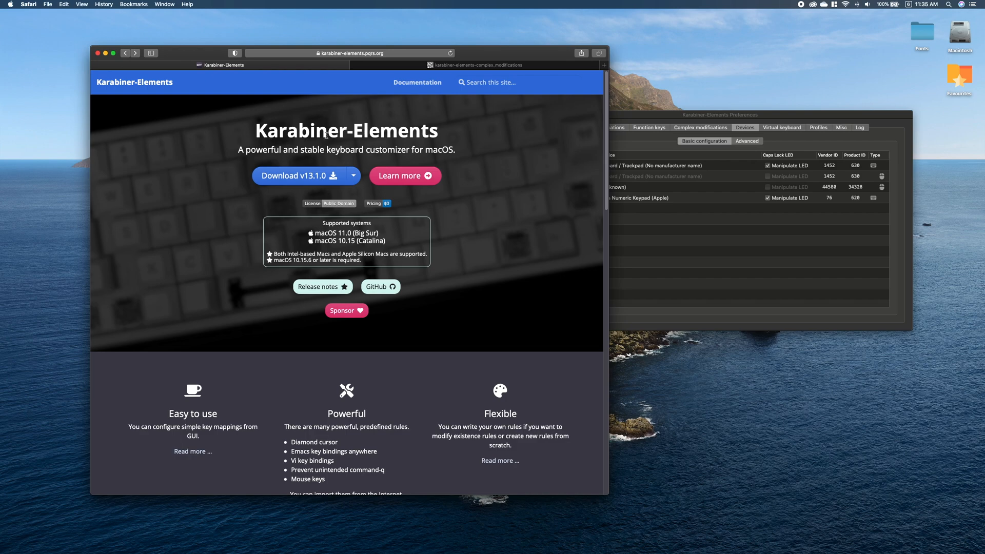
Bring the Safari Karabiner-Elements home page in front of the Preferences window.
left_click(349, 52)
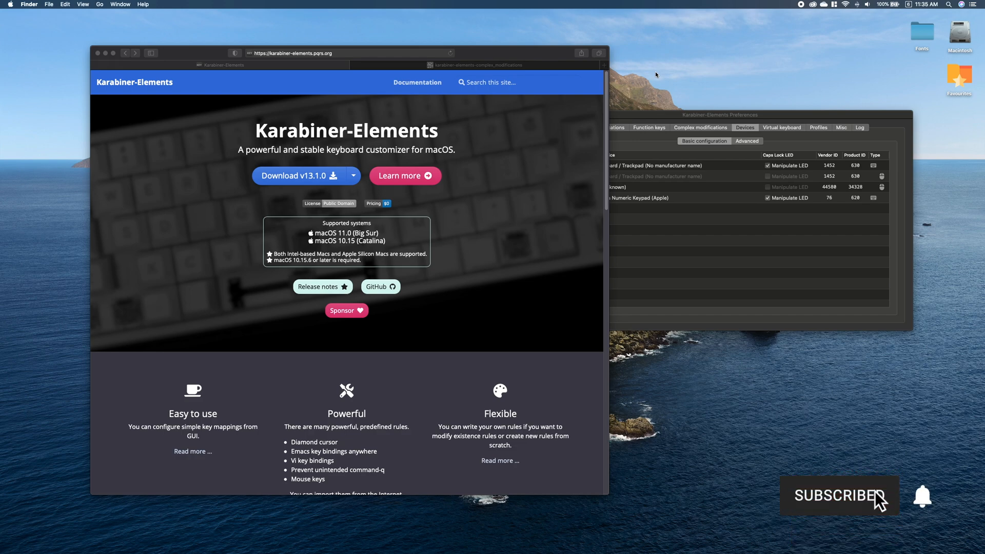
left_click(838, 496)
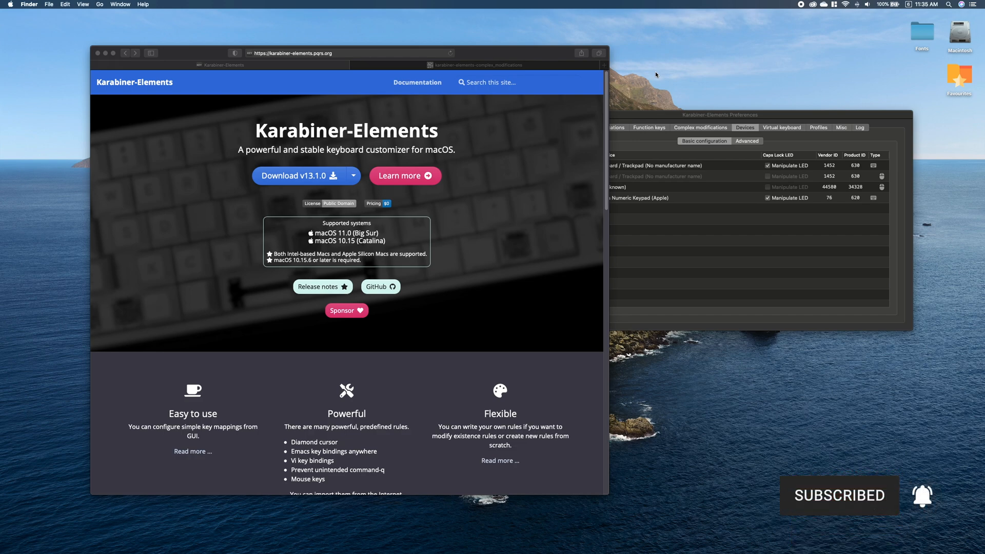